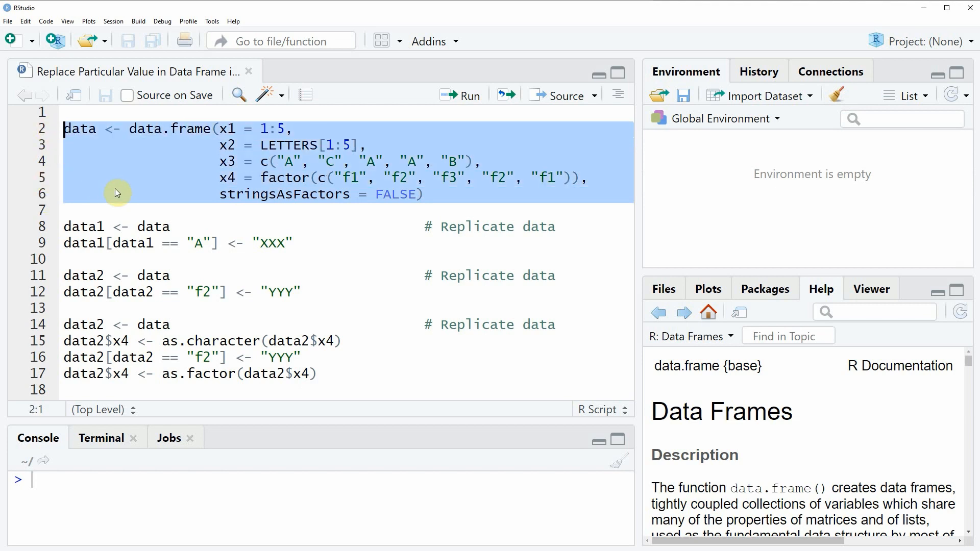
Run the code that builds the data frame data with columns x1 to x4
click(460, 94)
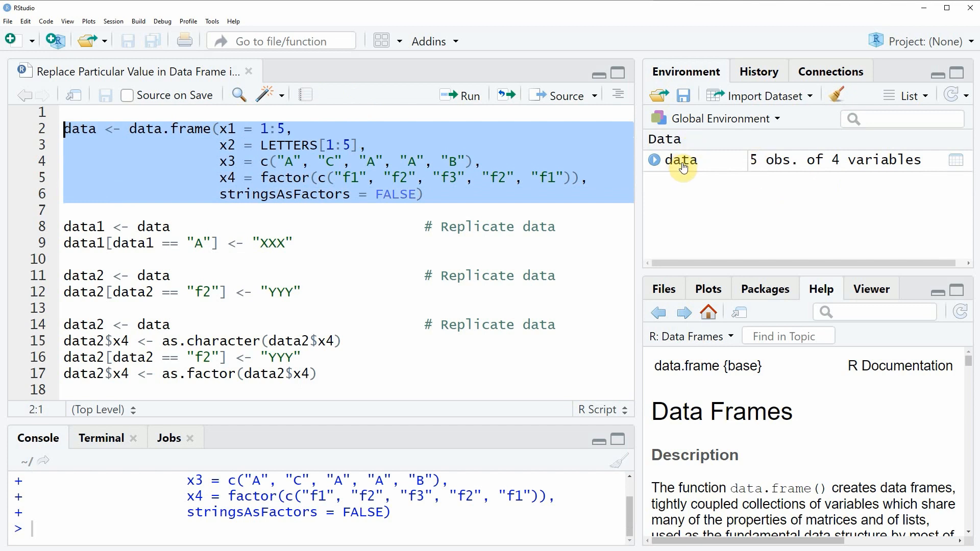
mouse_move(681, 160)
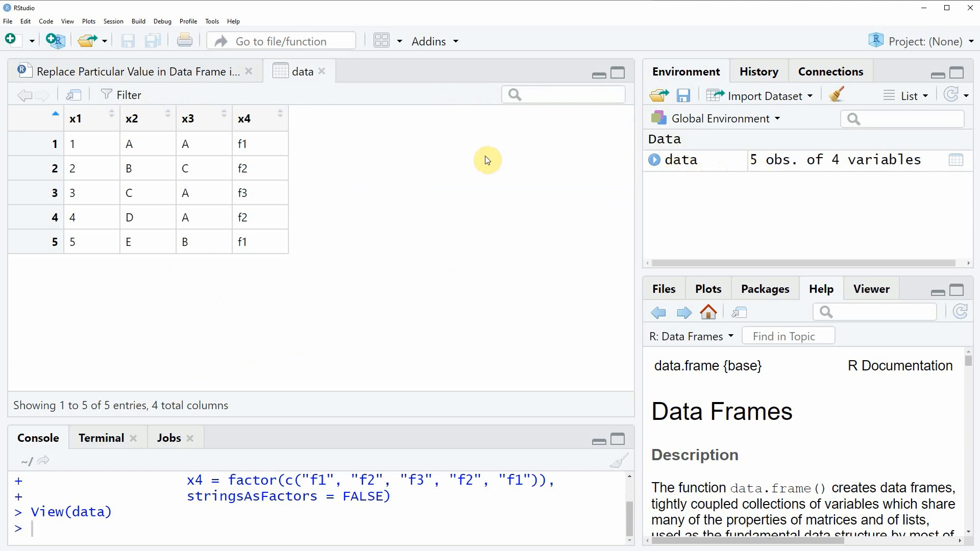
mouse_move(484, 305)
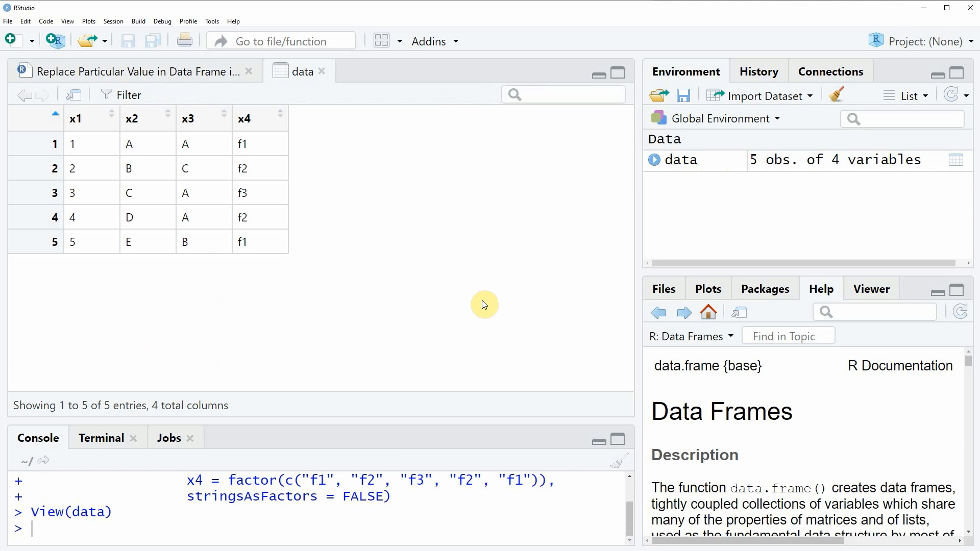
mouse_move(61, 154)
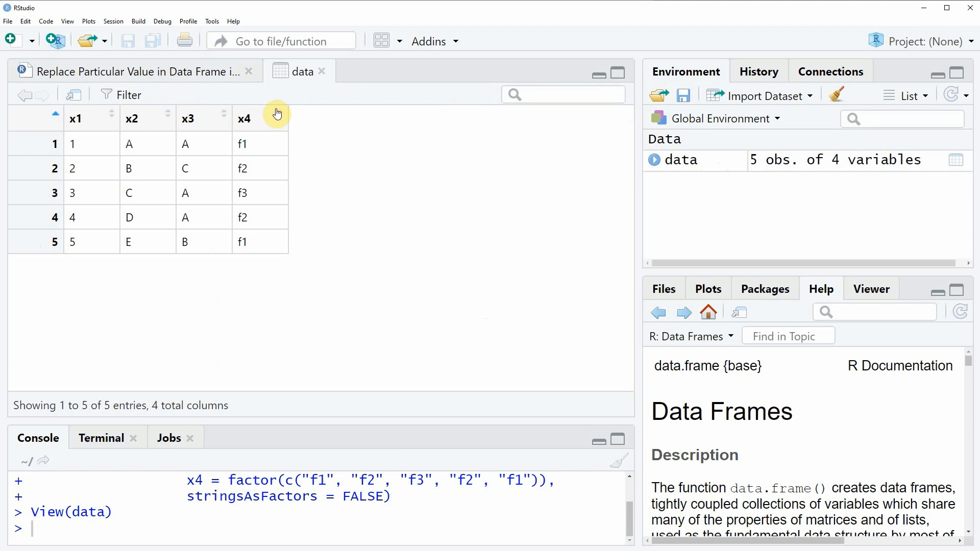
mouse_move(223, 124)
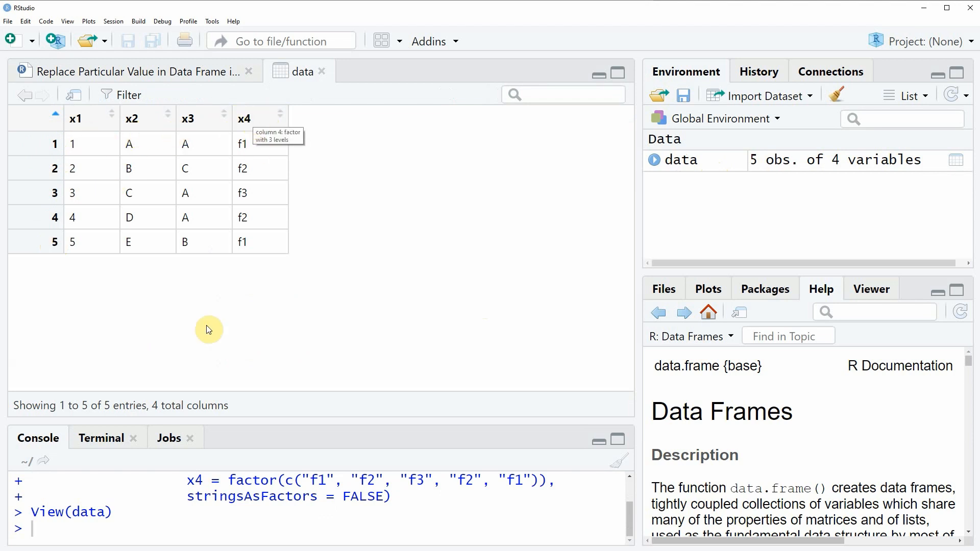
mouse_move(68, 260)
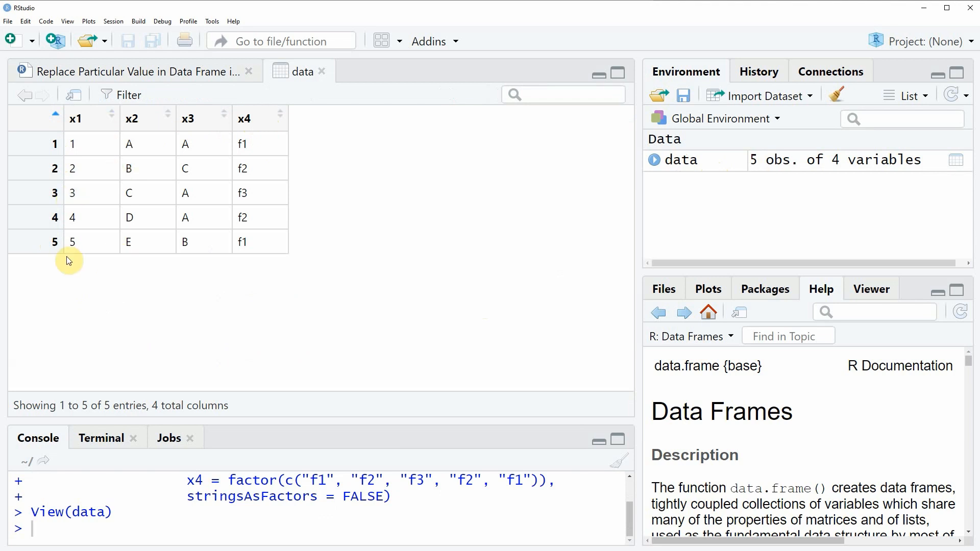
mouse_move(156, 131)
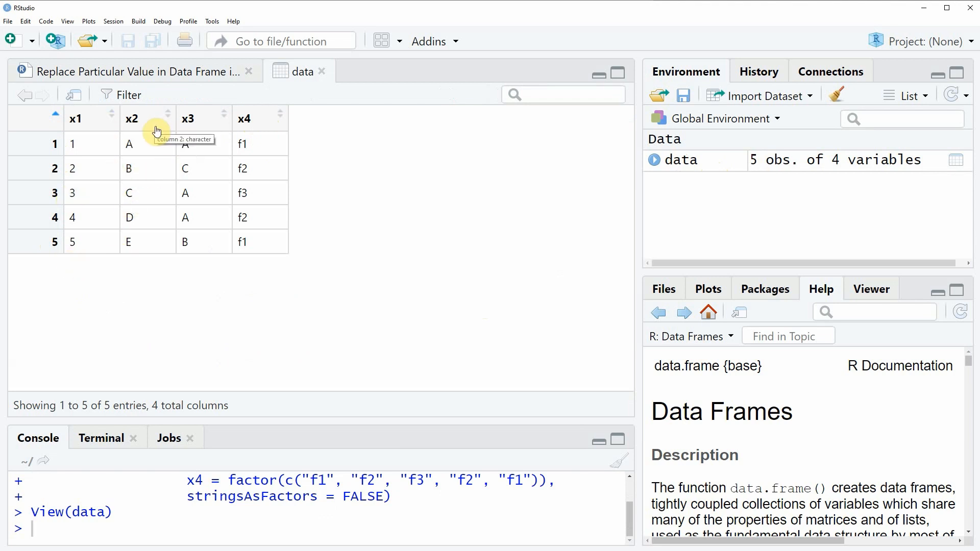
mouse_move(205, 157)
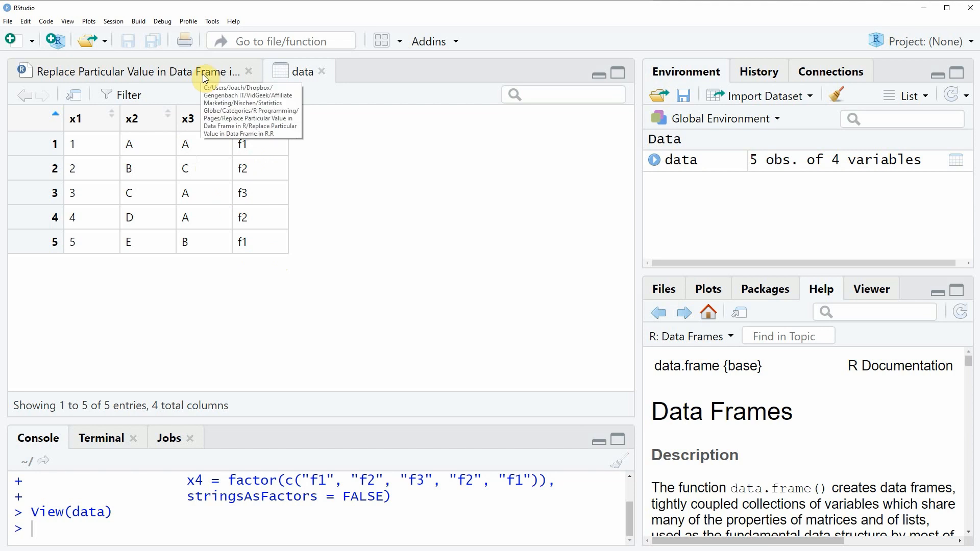
Return to the script to run data1 <- data and replace A with XXX
click(132, 71)
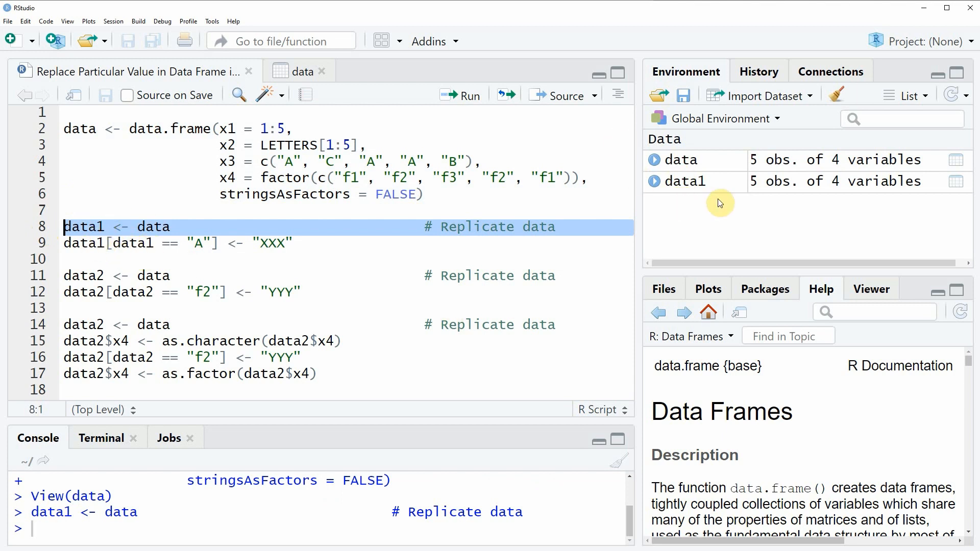
mouse_move(687, 182)
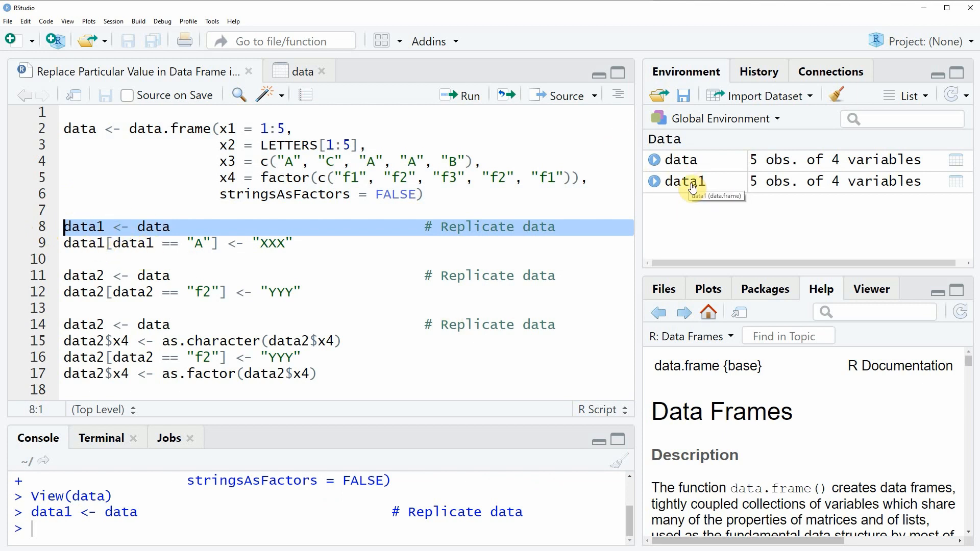
mouse_move(692, 195)
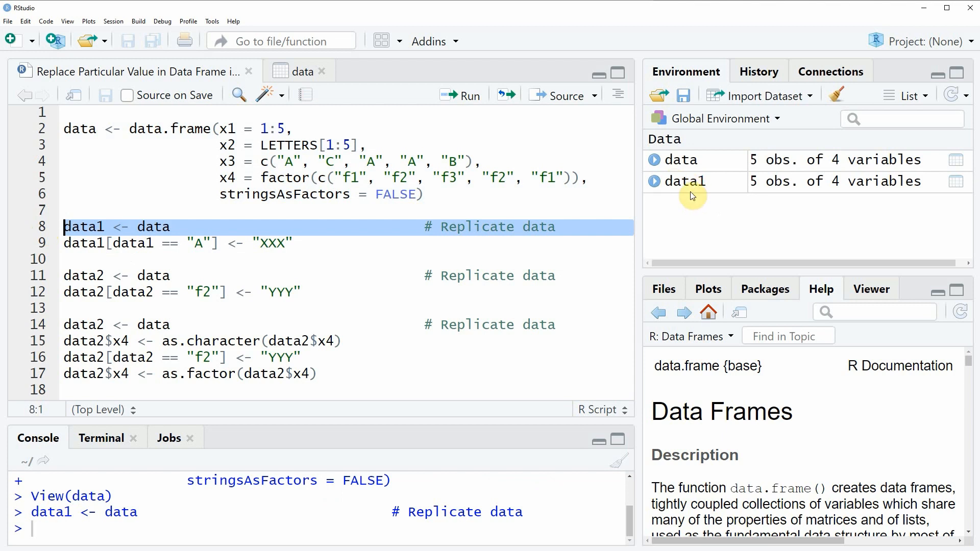
mouse_move(692, 185)
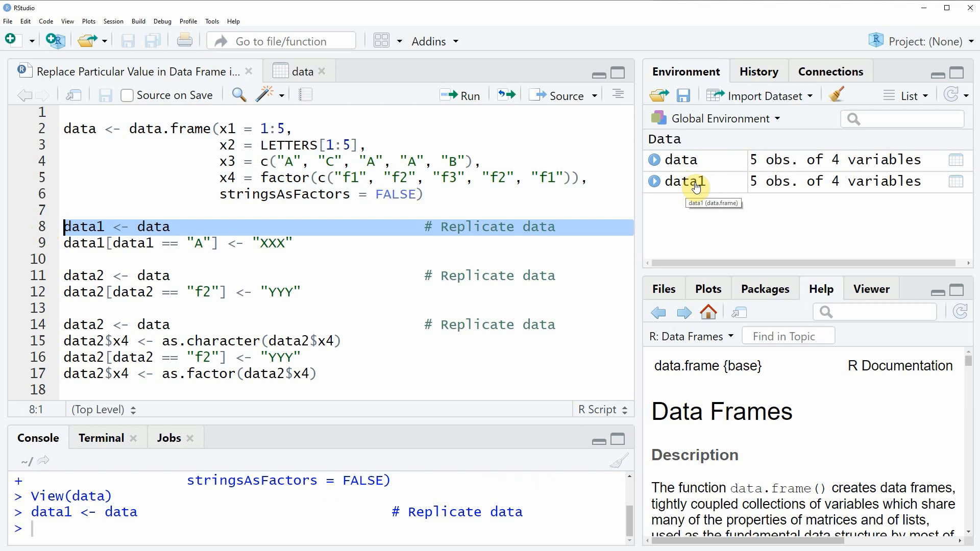
mouse_move(243, 272)
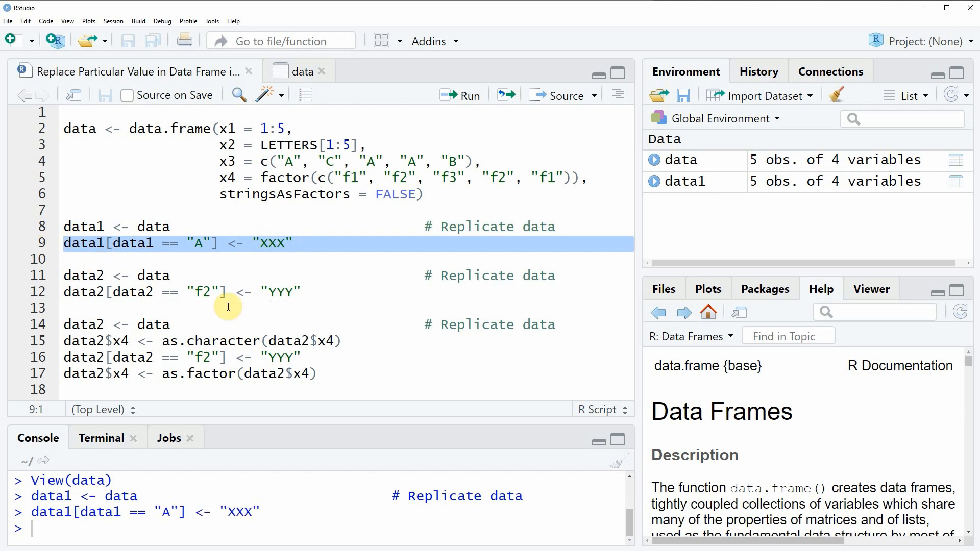
mouse_move(674, 181)
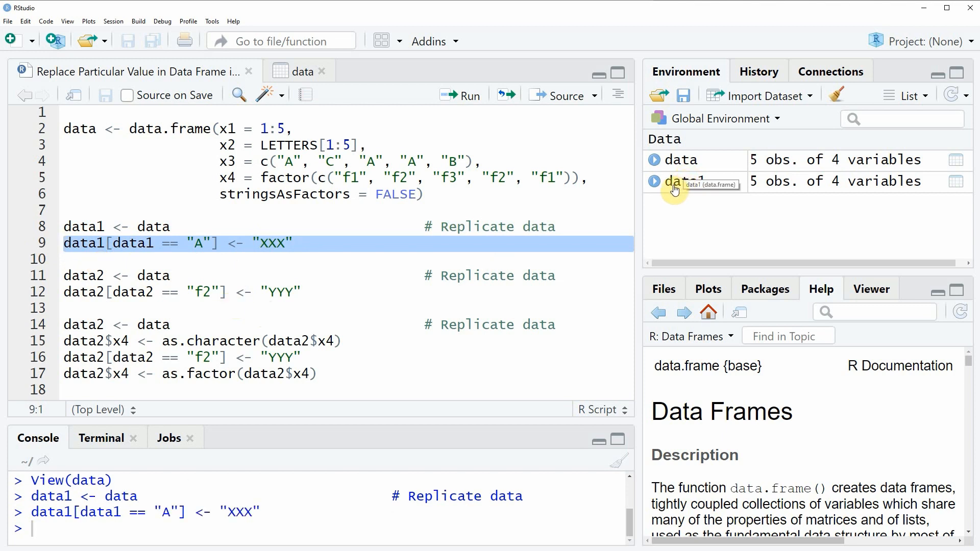
View data1 to confirm the former A cells read XXX, then go back to the script
click(674, 181)
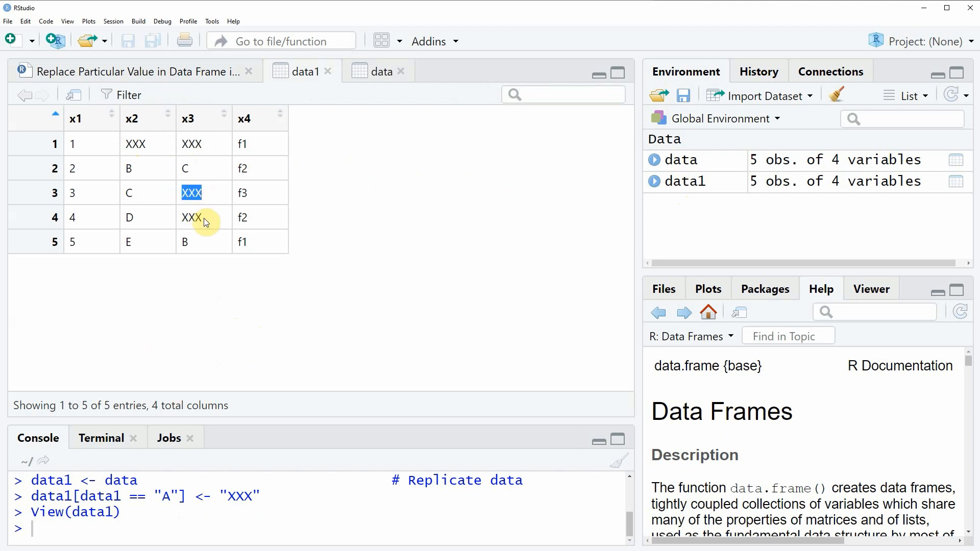
click(132, 71)
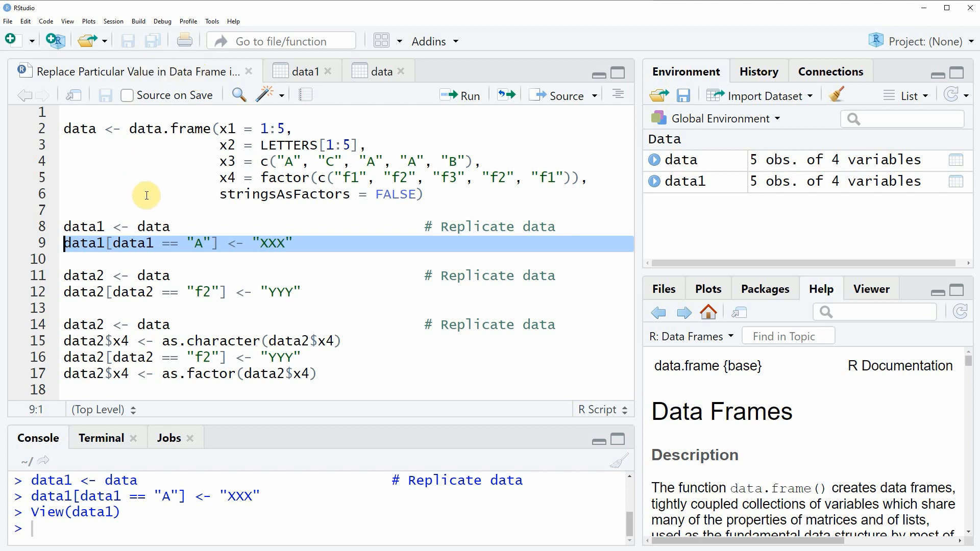
mouse_move(41, 273)
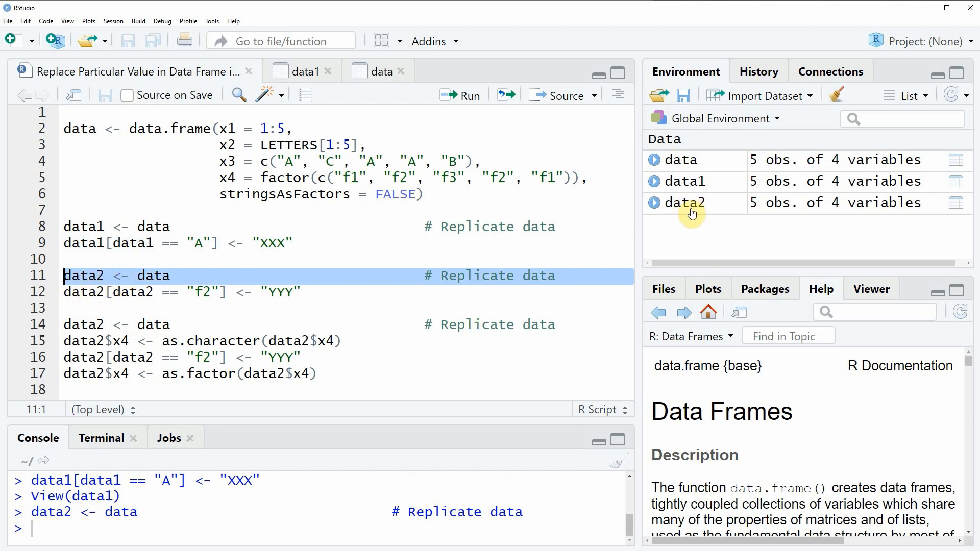
mouse_move(700, 212)
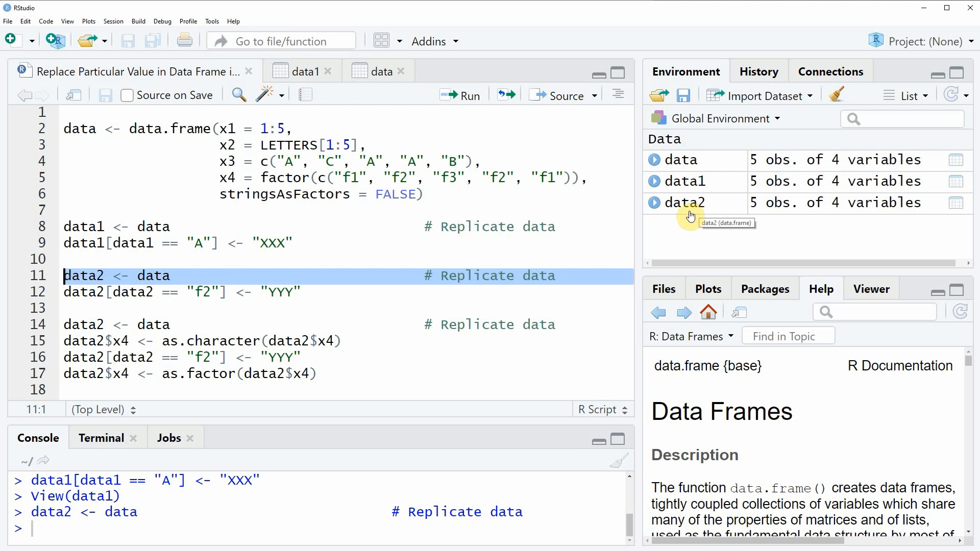
mouse_move(202, 307)
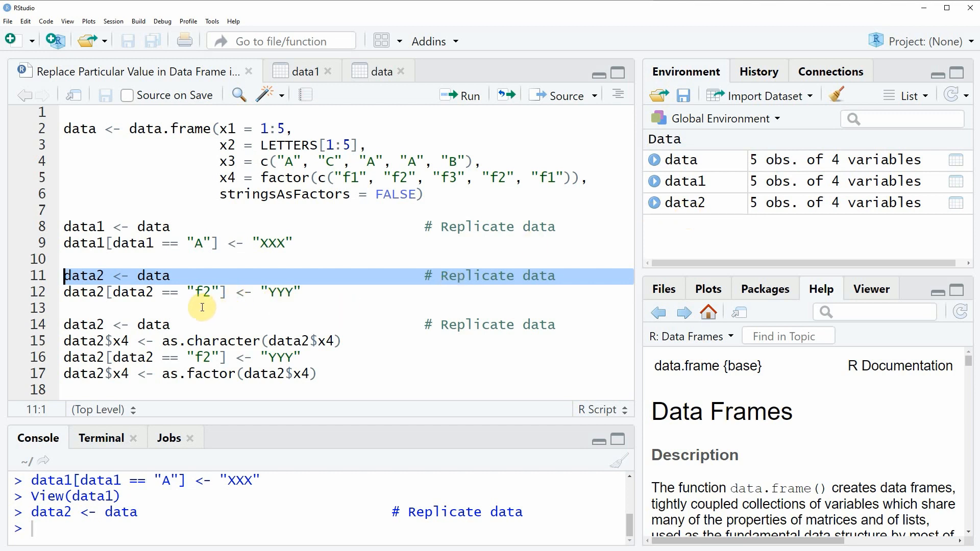
mouse_move(196, 291)
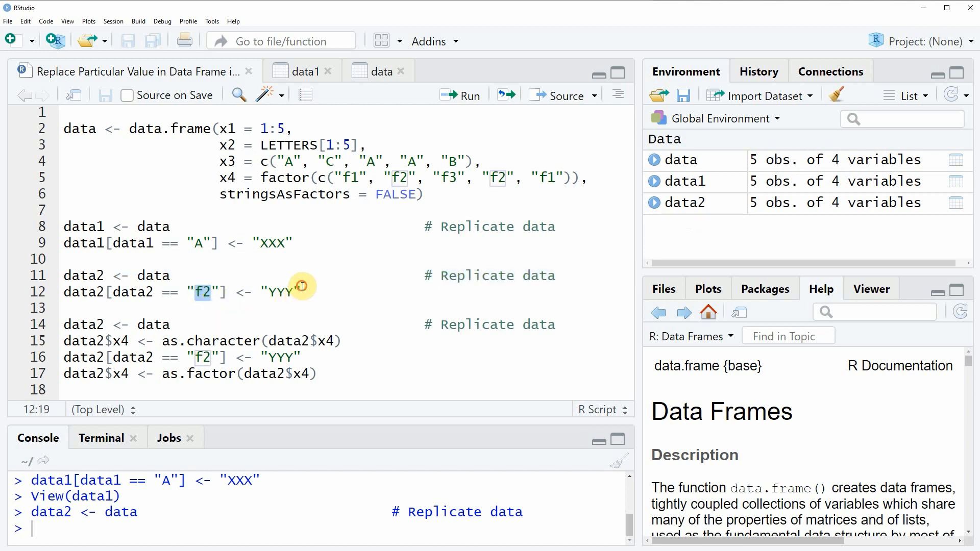
Highlight the f2 value being replaced and the NA generated part of the factor level warning
double_click(280, 293)
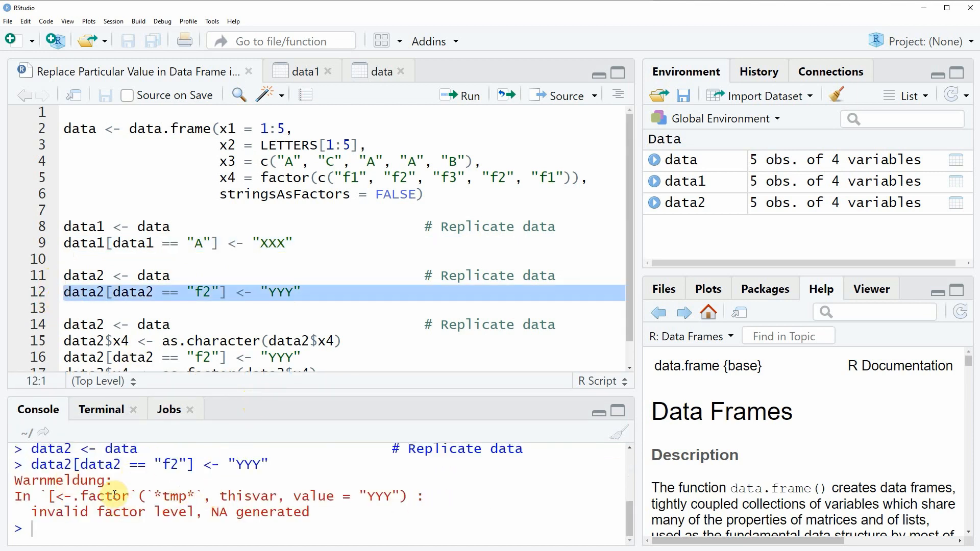
mouse_move(56, 494)
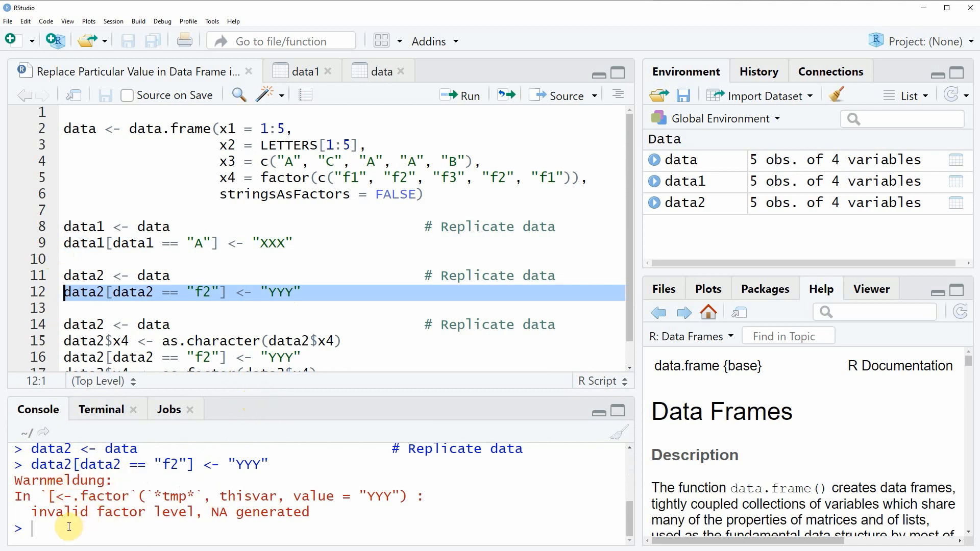
mouse_move(177, 519)
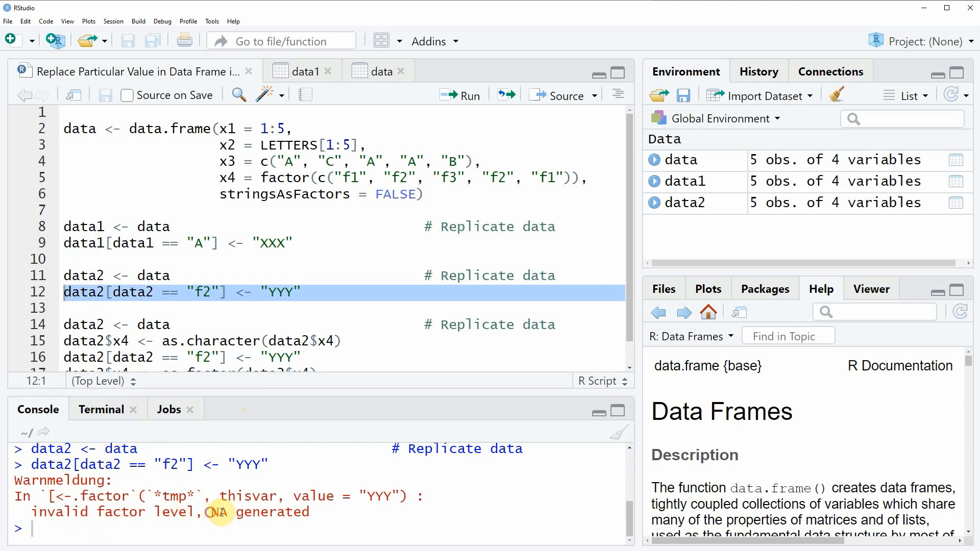
double_click(258, 512)
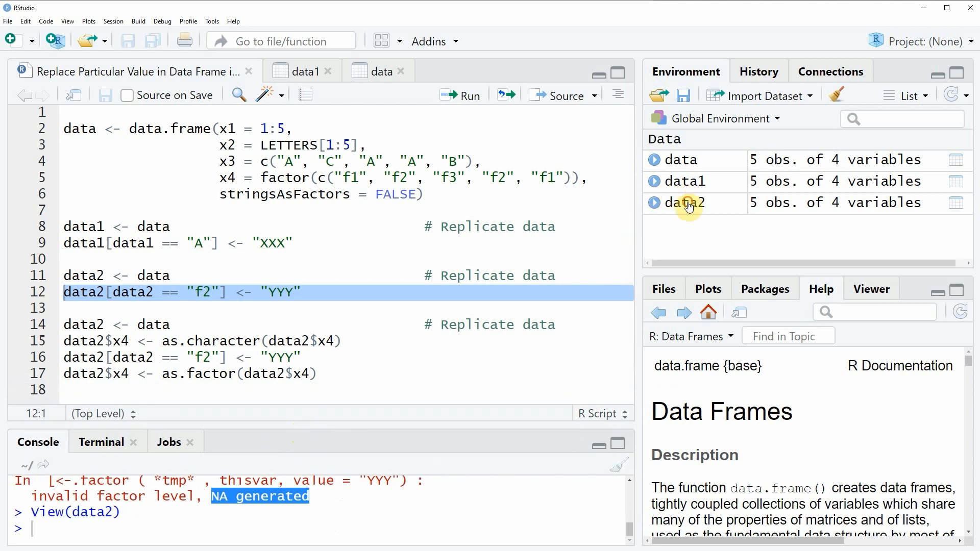
View data2 to see NA in column x4 where f2 was, then return to the script
click(685, 202)
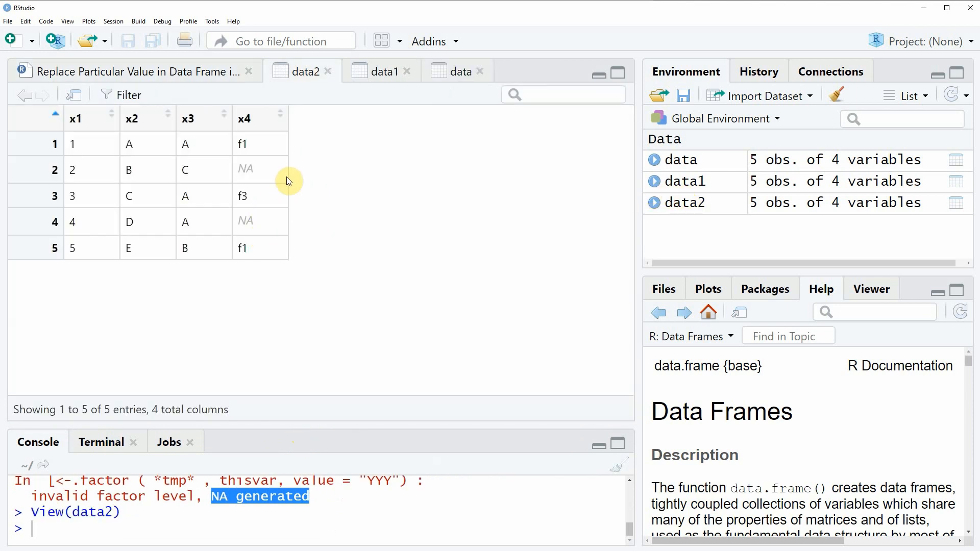
mouse_move(283, 177)
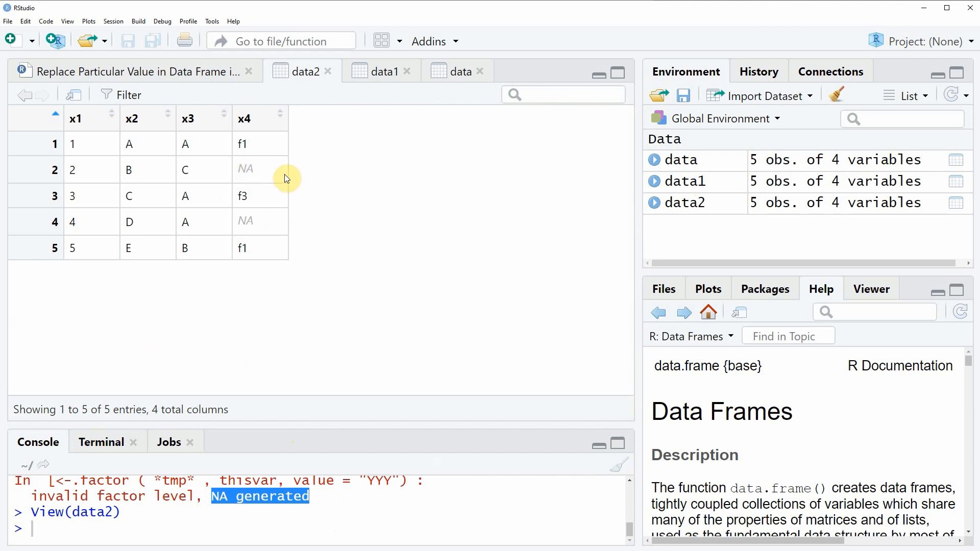
mouse_move(258, 179)
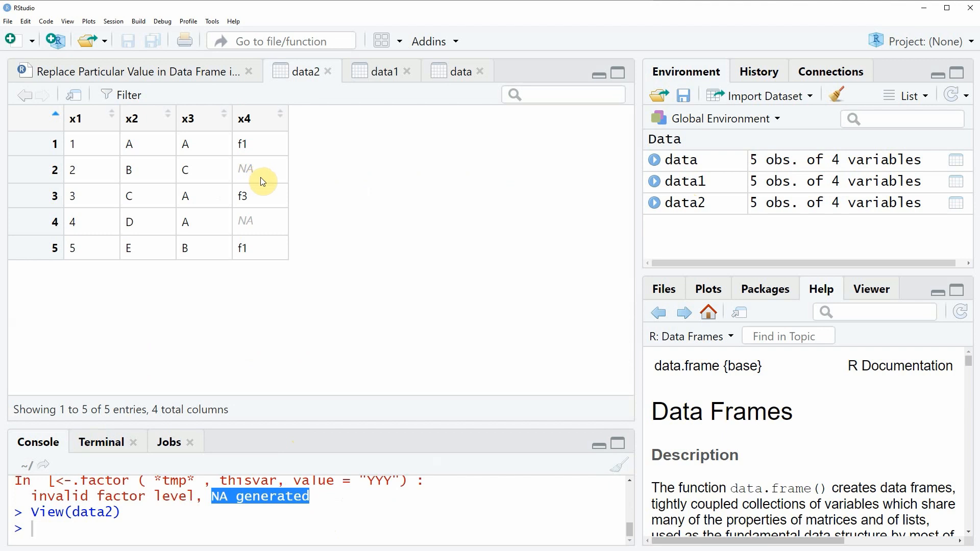
click(125, 71)
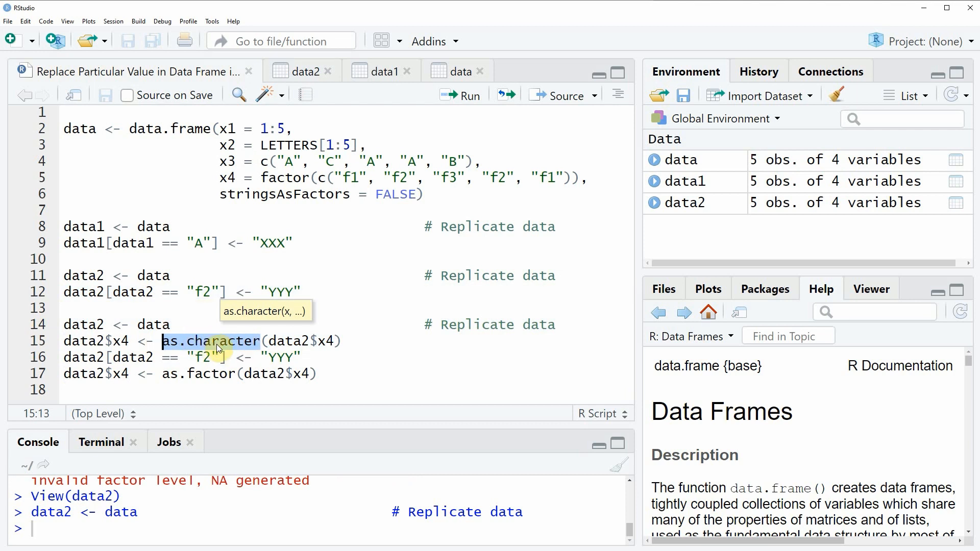
Place the cursor on the lines converting x4 to character, replacing f2 with YYY, and refactoring
click(68, 341)
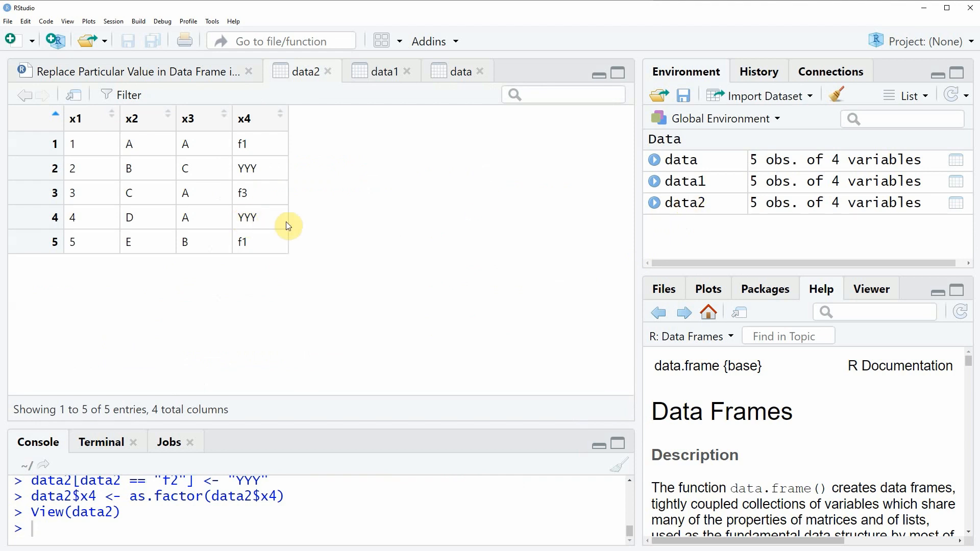
mouse_move(254, 180)
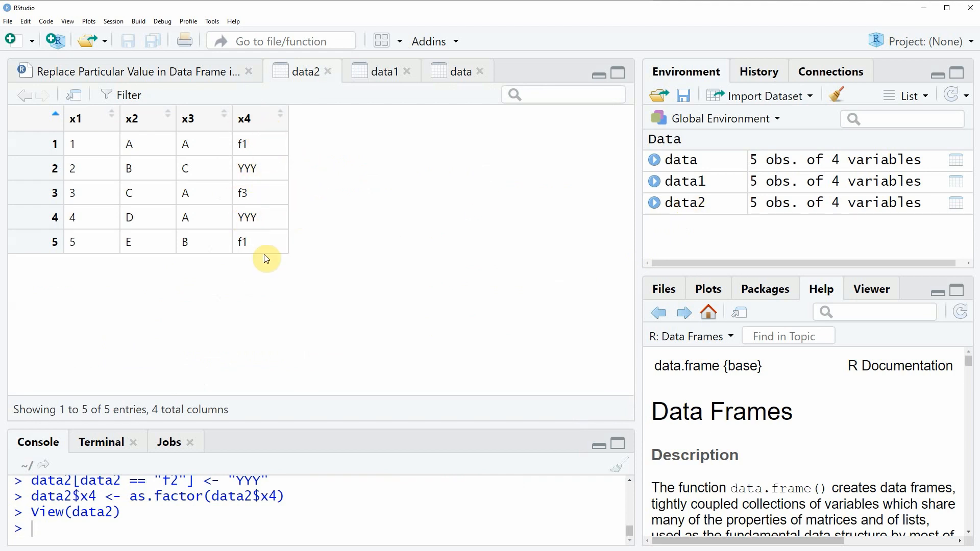
mouse_move(273, 224)
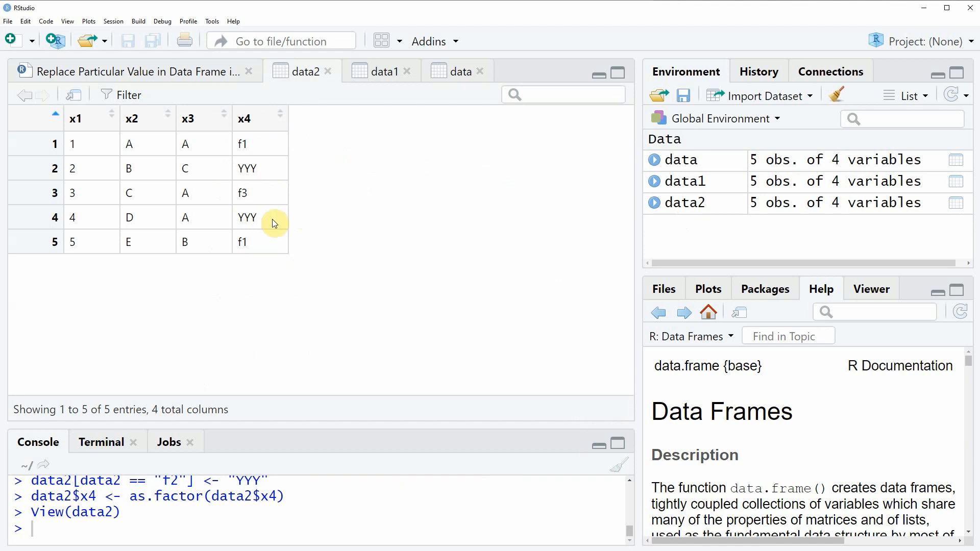
mouse_move(259, 250)
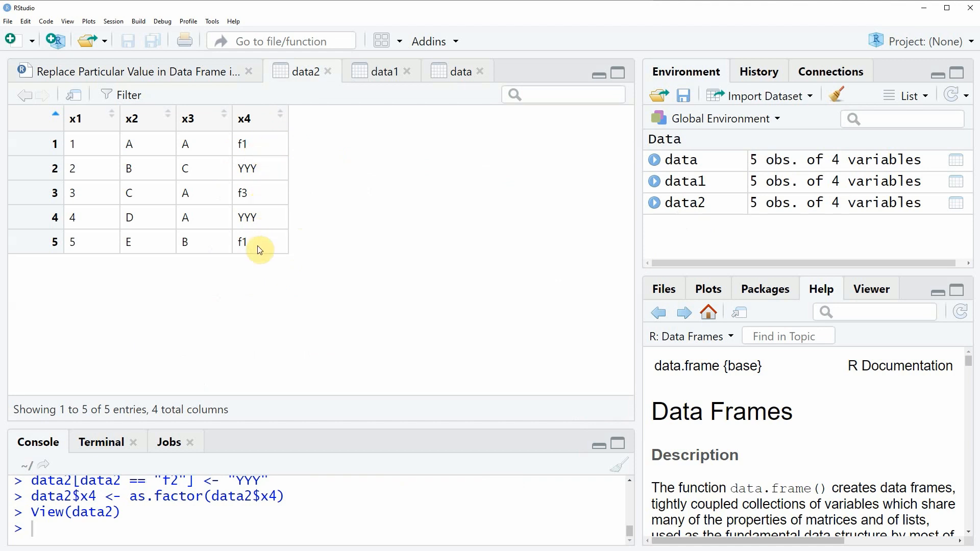
mouse_move(265, 171)
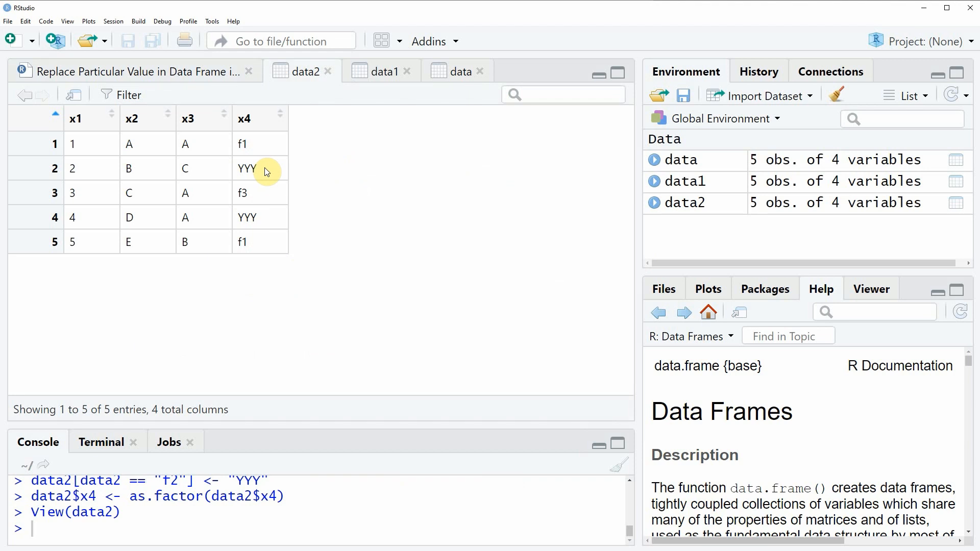
Return to the replacement script after confirming YYY in rows 2 and 4 of x4
click(131, 70)
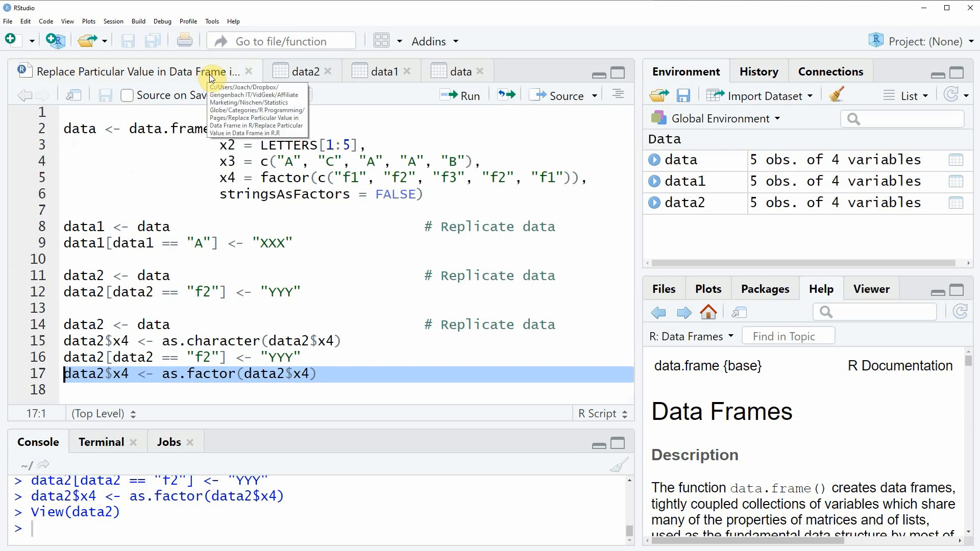